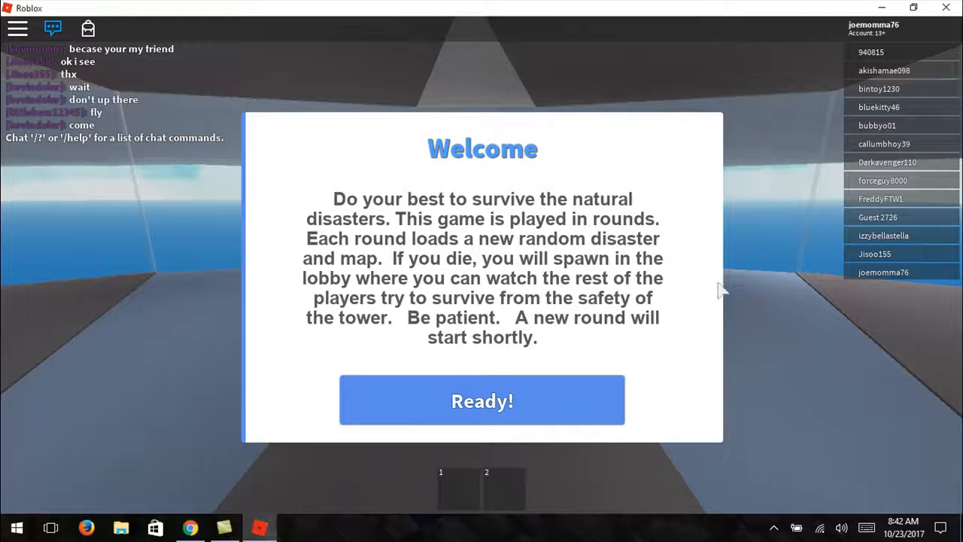
pyautogui.moveTo(478, 391)
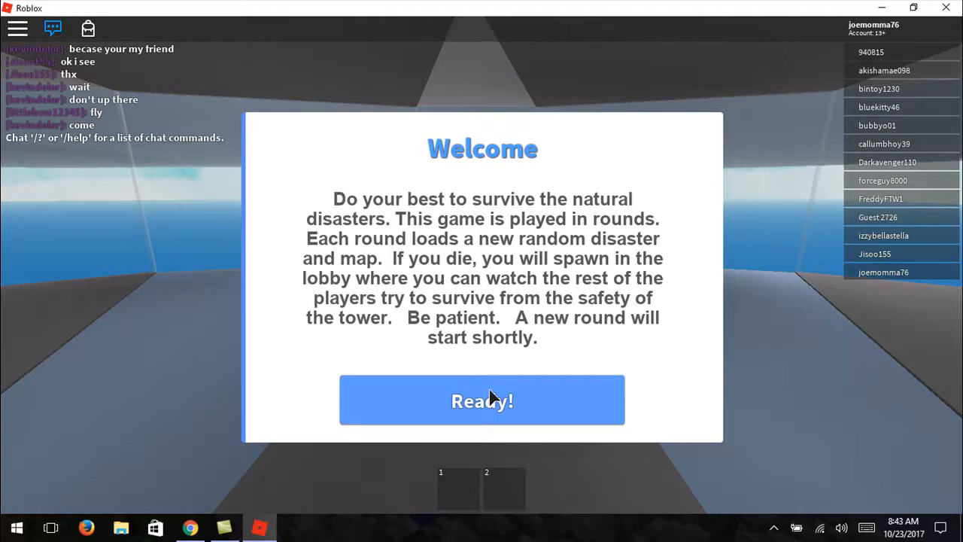
# Step: Dismiss the welcome message and keep the character sheltered indoors through the blizzard
pyautogui.click(481, 400)
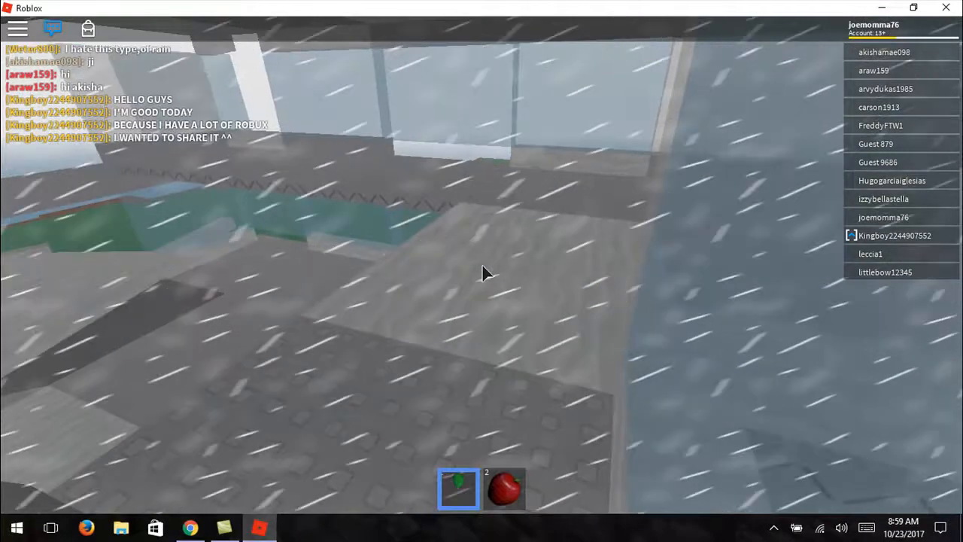
pyautogui.click(504, 489)
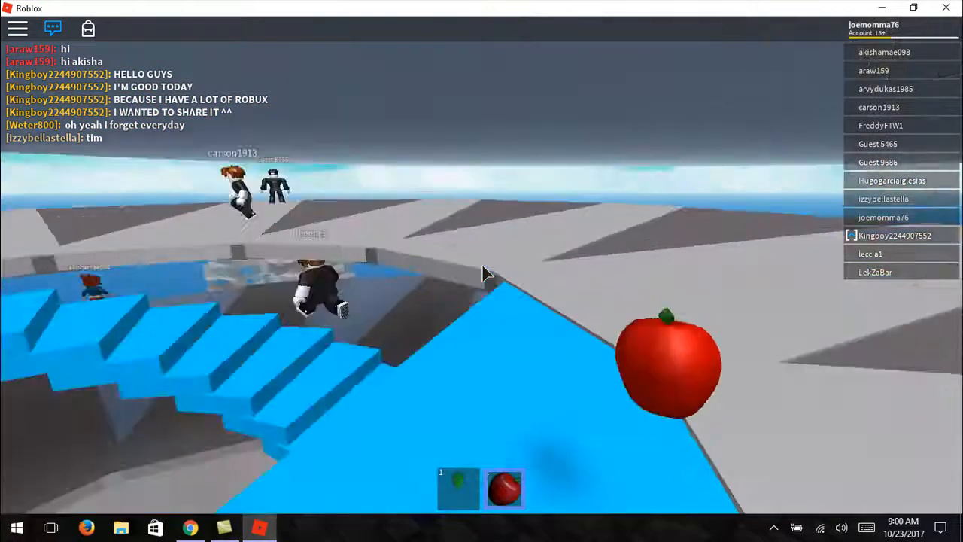
# Step: Hold the red apple from hotbar slot 2 near the blue stairs after the storm clears
pyautogui.click(504, 488)
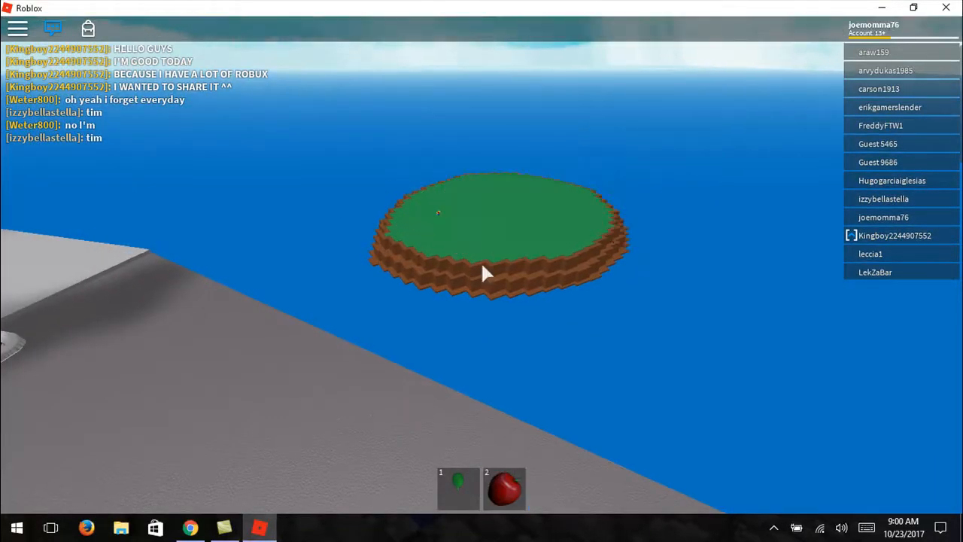
pyautogui.click(504, 487)
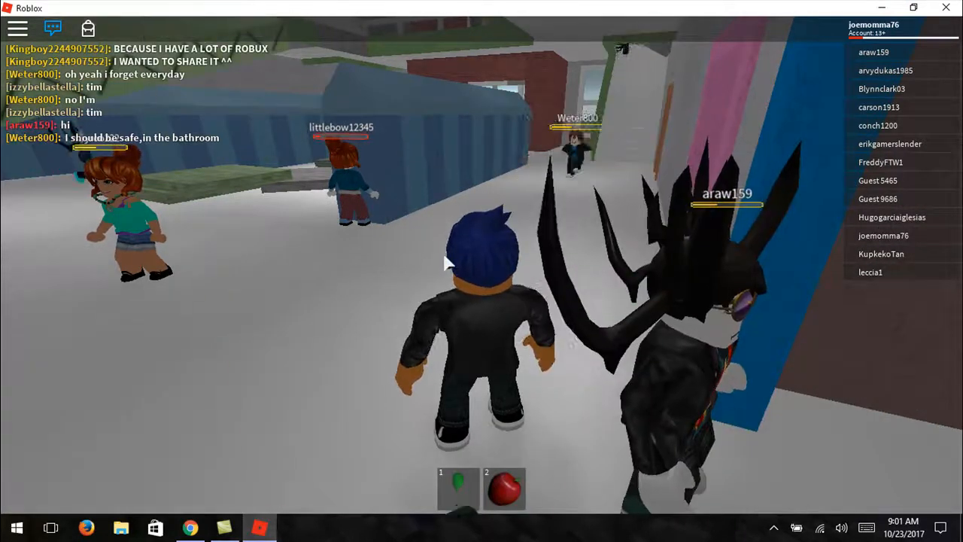
# Step: Move the avatar into the building and wait there with the other players
pyautogui.click(504, 489)
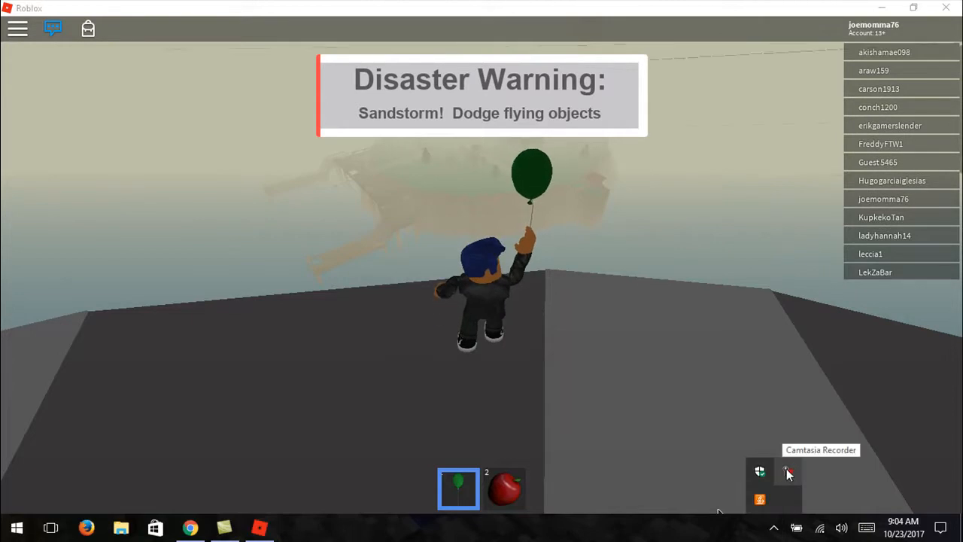
# Step: Bring up the Camtasia Recorder tray menu with the Stop option
pyautogui.click(788, 472)
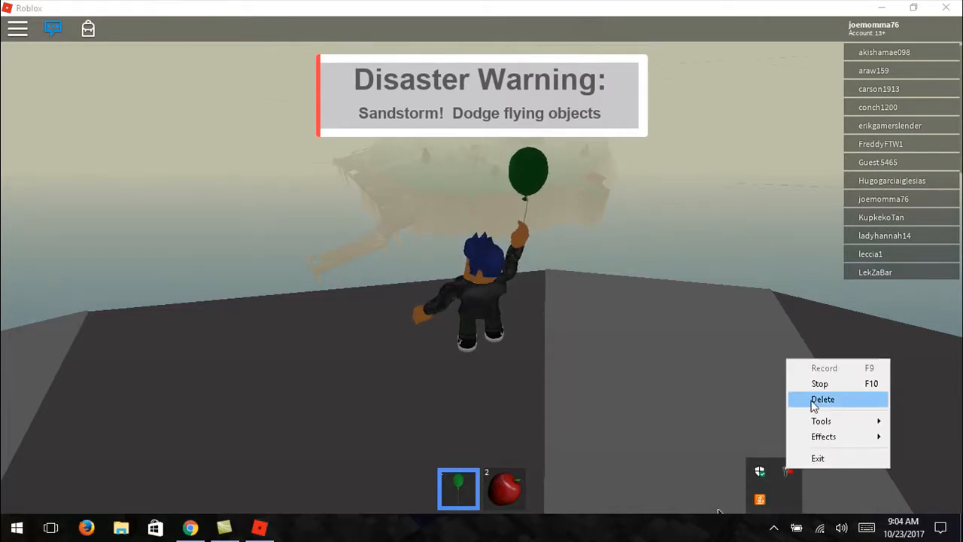